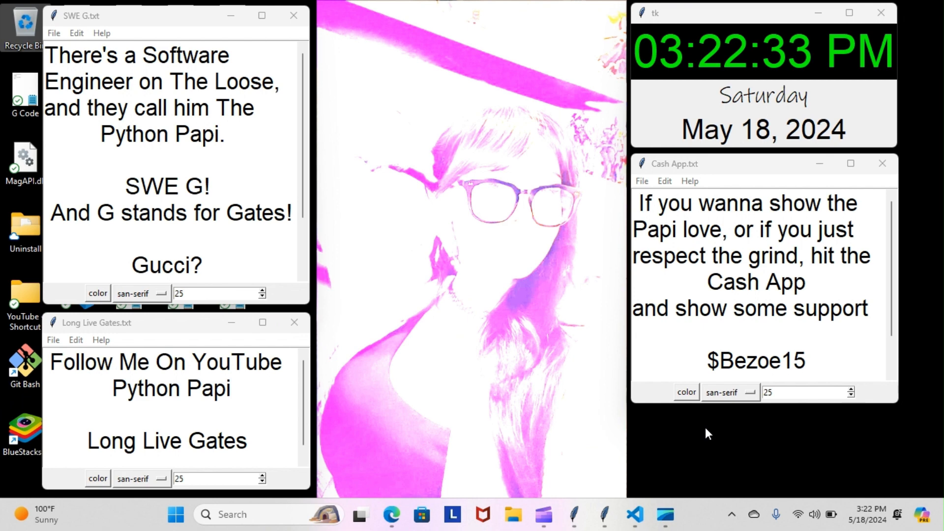
mouse_move(633, 514)
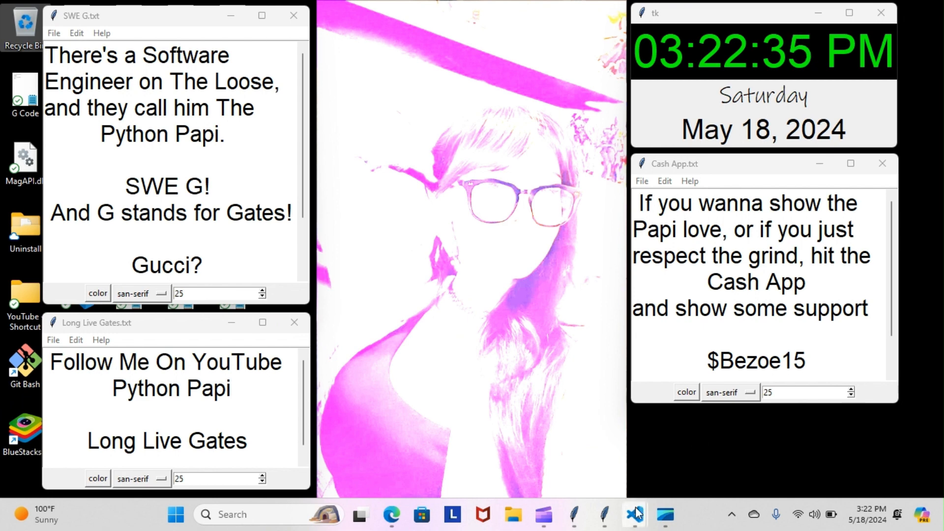
mouse_move(634, 515)
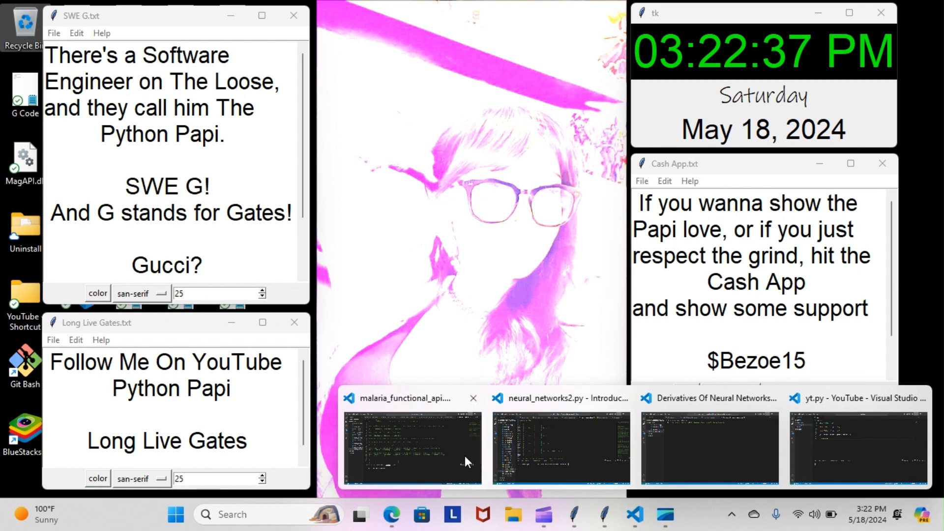
- Open the malaria_functional_api.py window from the Deep Learning FCC project
left_click(412, 448)
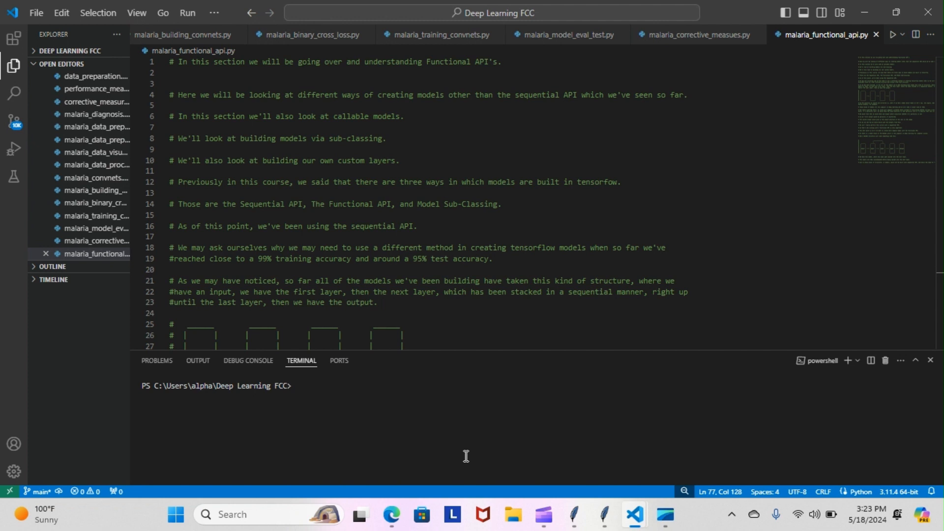
mouse_move(874, 241)
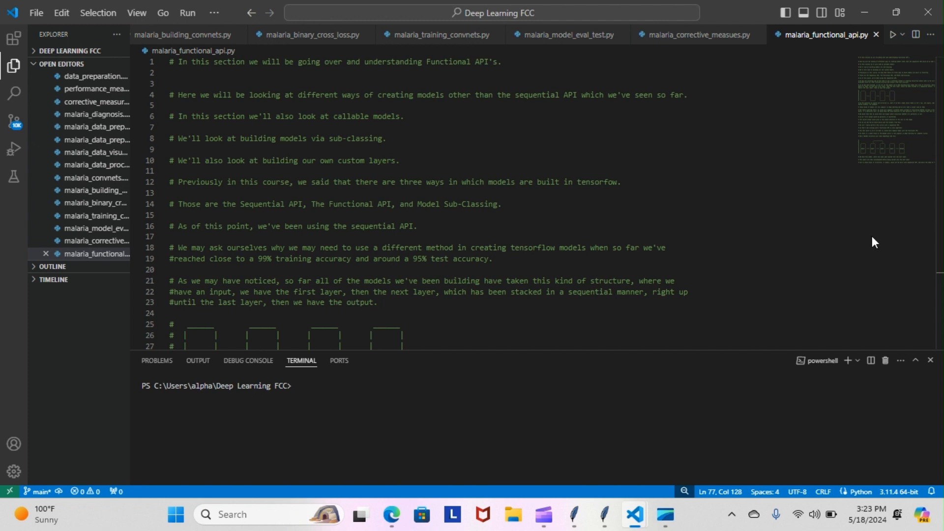
- Scroll the Functional API notes down to the stacked-layers diagram and two-output comments
scroll("down", 3)
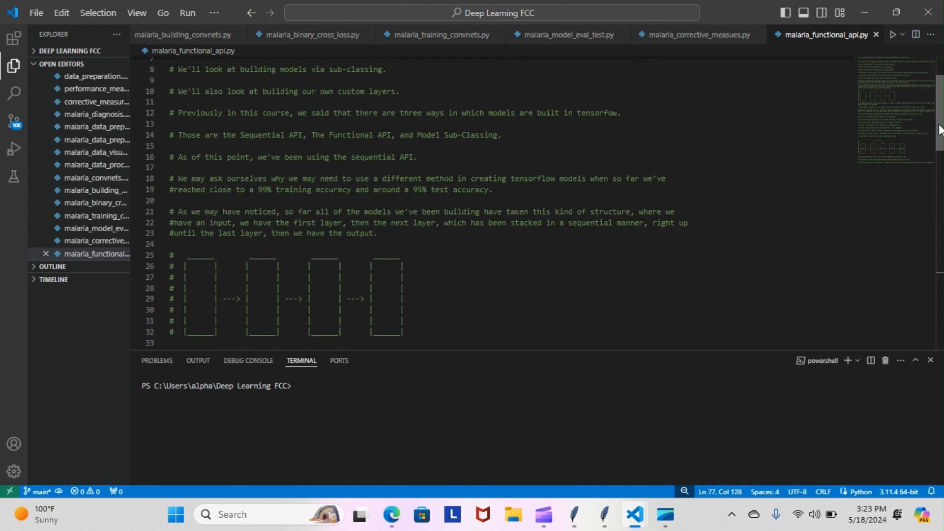
scroll("down", 3)
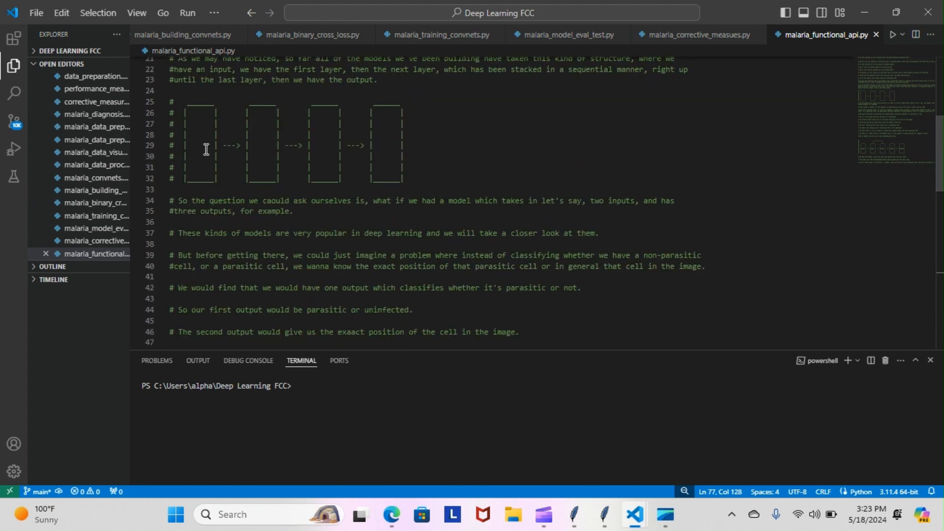
mouse_move(328, 151)
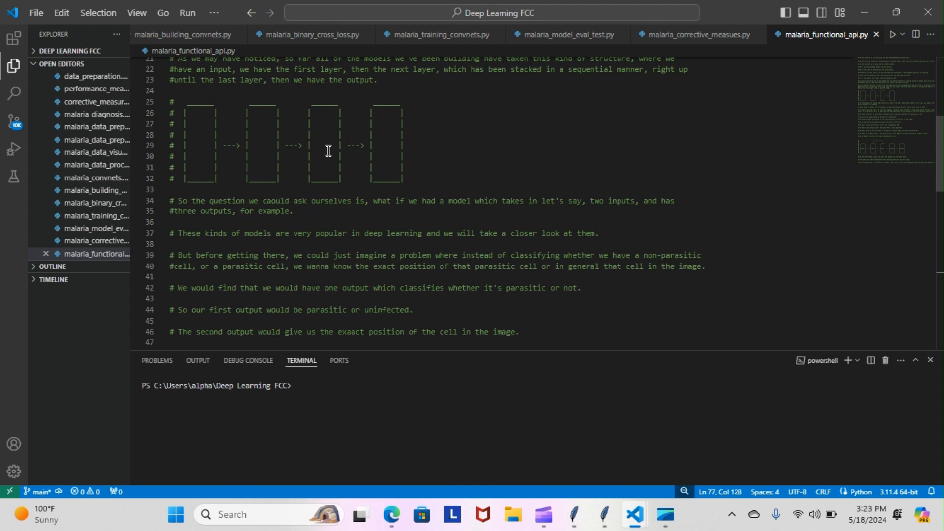
mouse_move(386, 150)
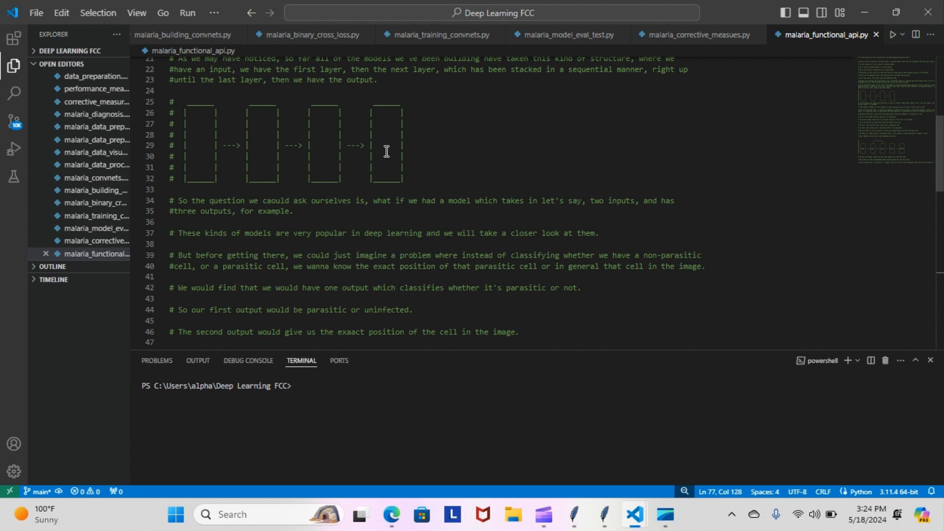
mouse_move(3, 207)
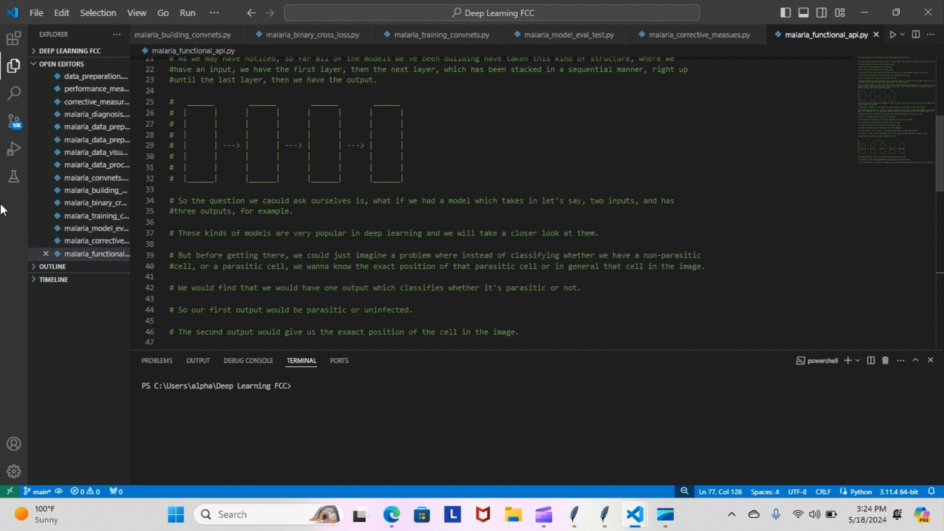
mouse_move(358, 338)
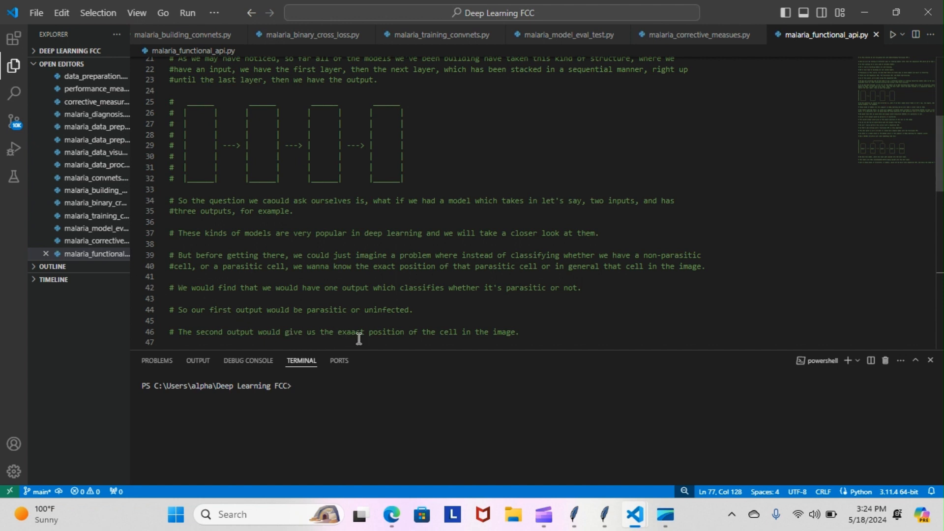
mouse_move(928, 150)
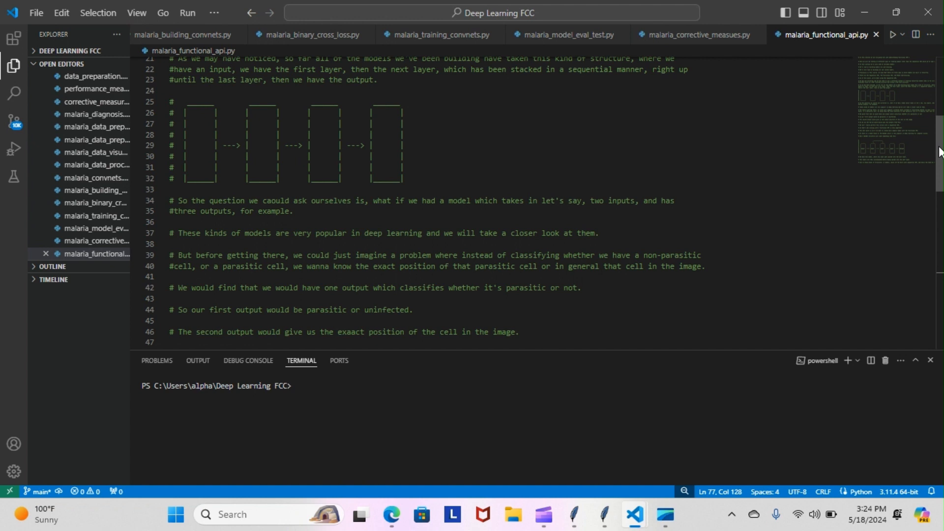
scroll("down", 3)
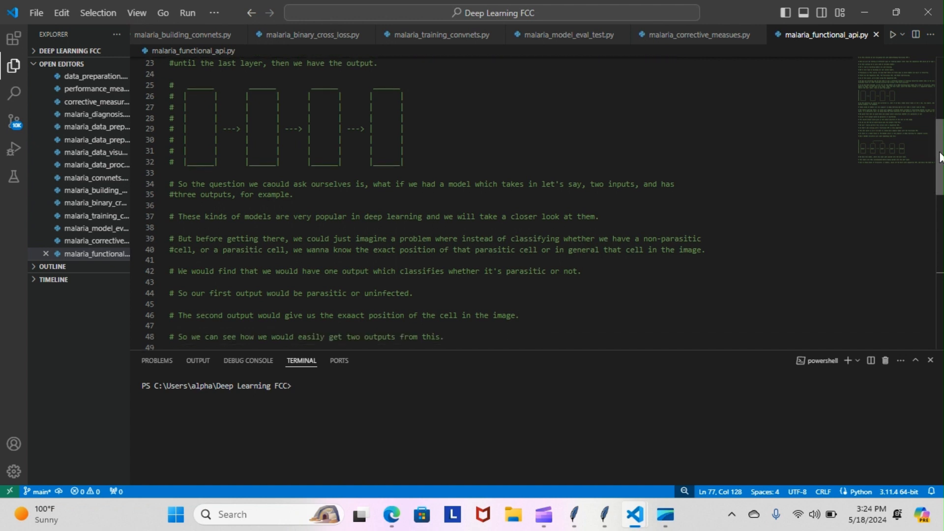
- Scroll further down to the ResNet diagram and the notes on concatenating layers
scroll("down", 3)
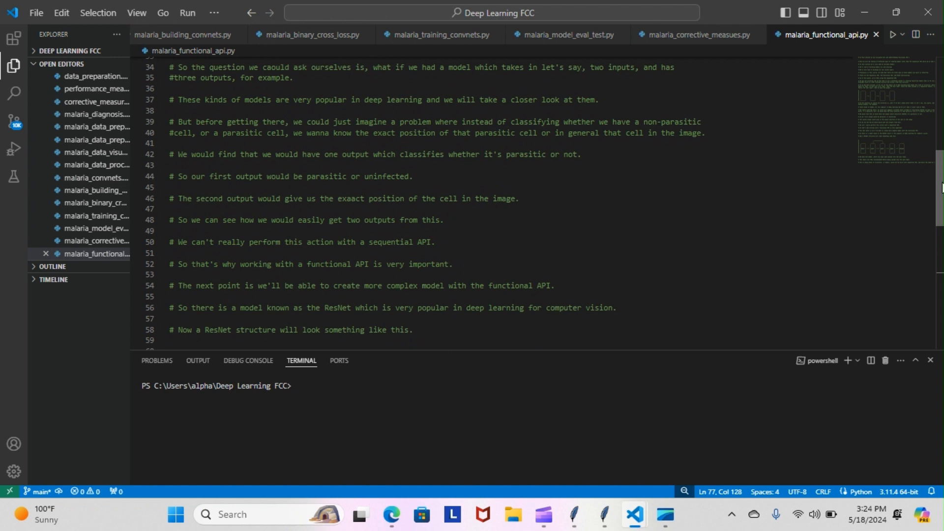
scroll("down", 3)
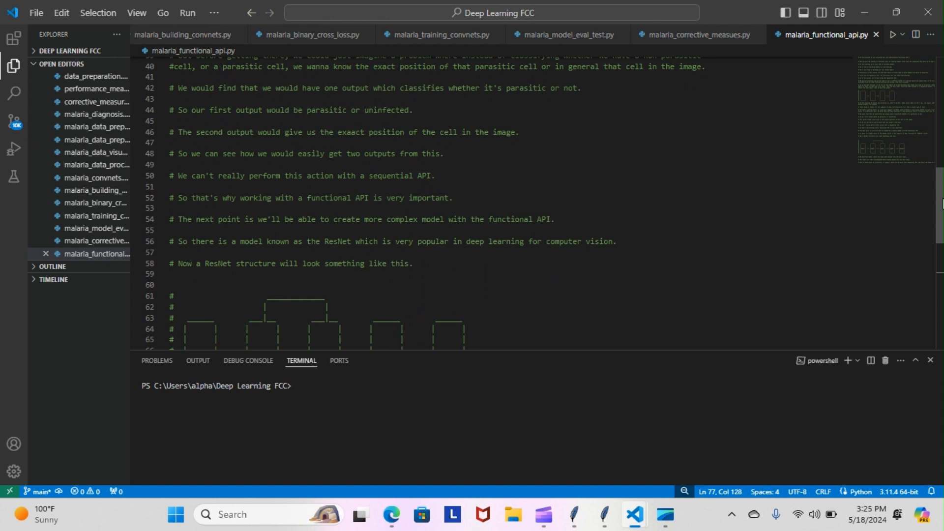
scroll("down", 3)
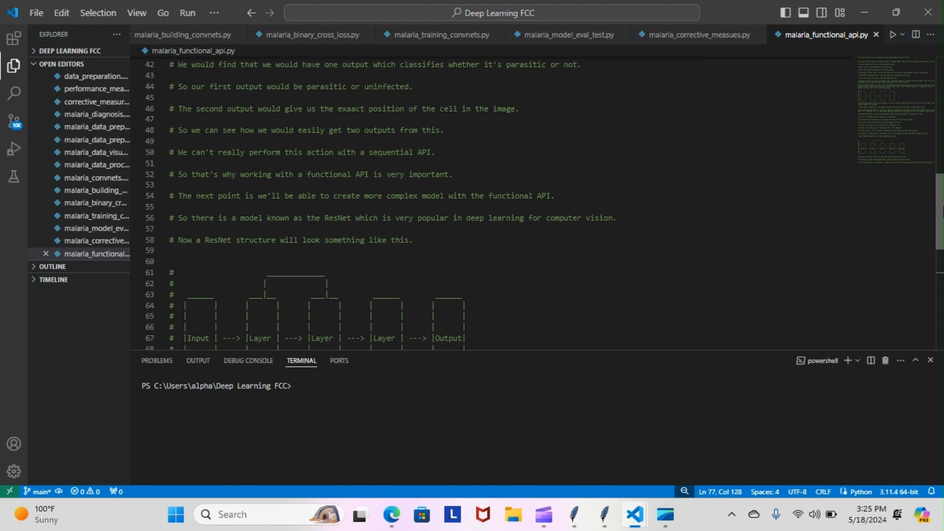
scroll("down", 3)
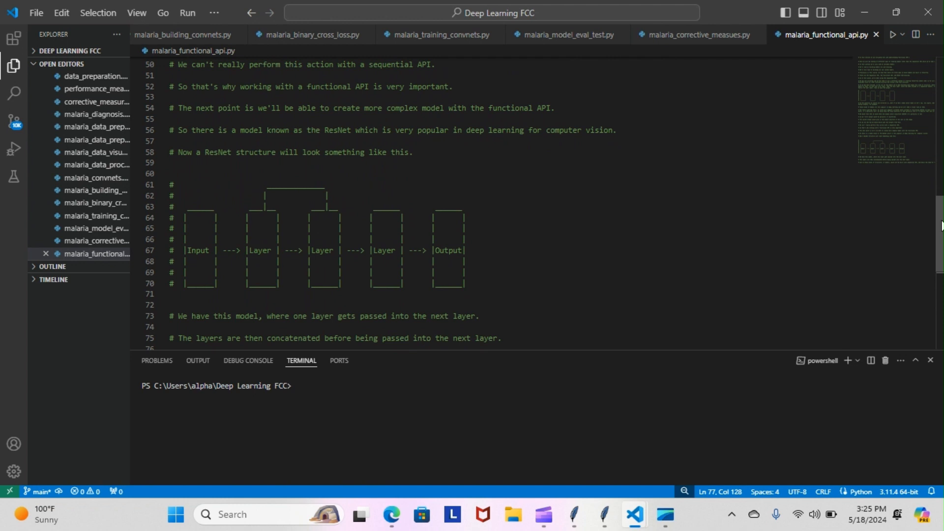
- Scroll down to the final comment about structures not buildable with the sequential API
scroll("down", 3)
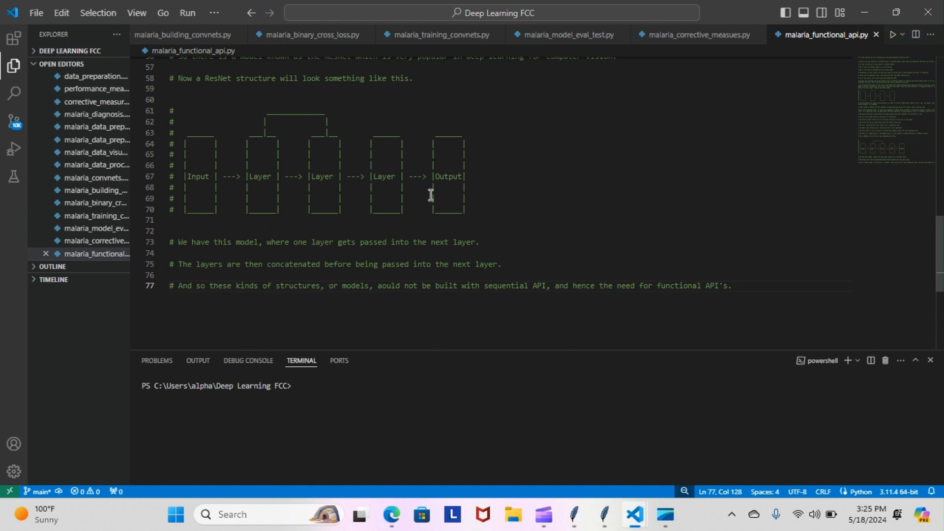
mouse_move(322, 140)
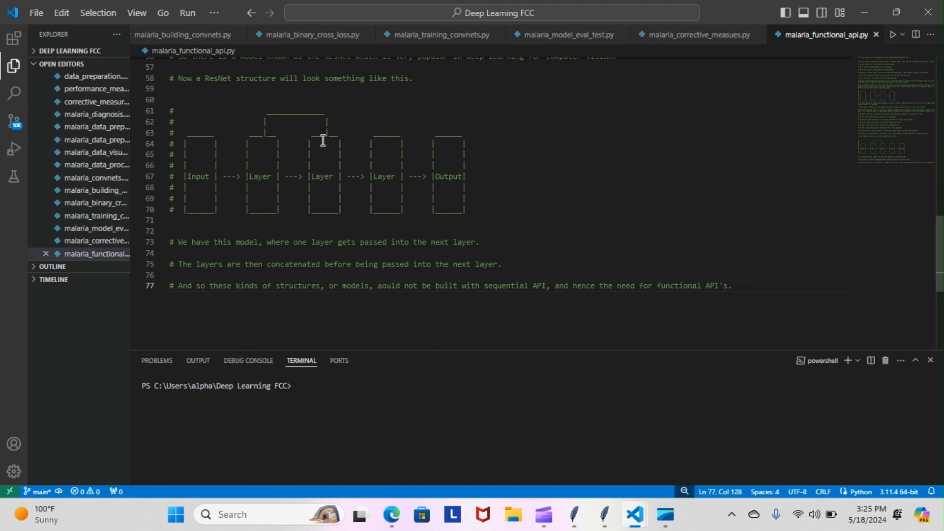
mouse_move(316, 158)
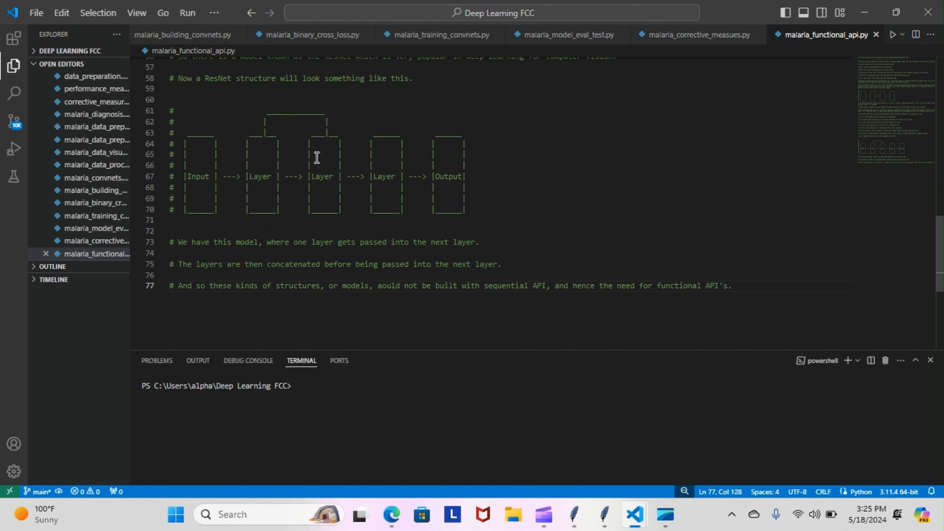
mouse_move(448, 177)
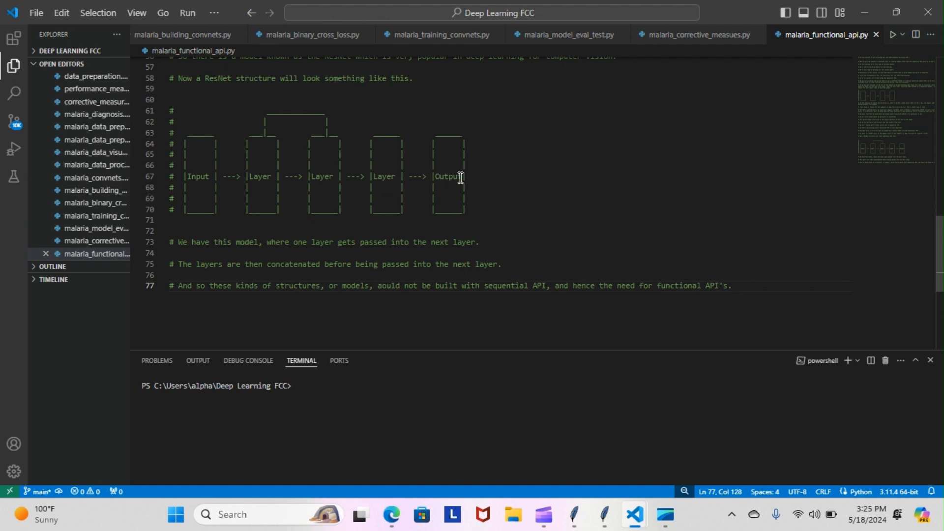
mouse_move(421, 191)
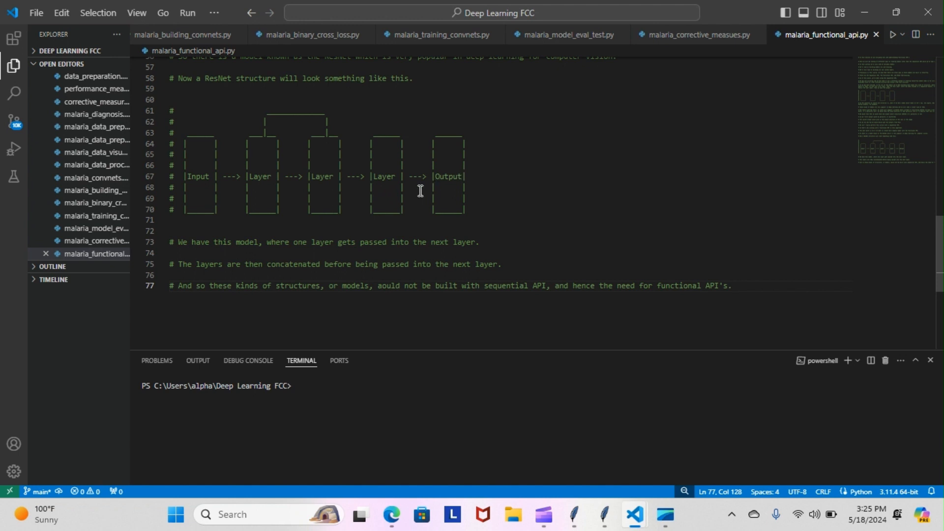
mouse_move(447, 268)
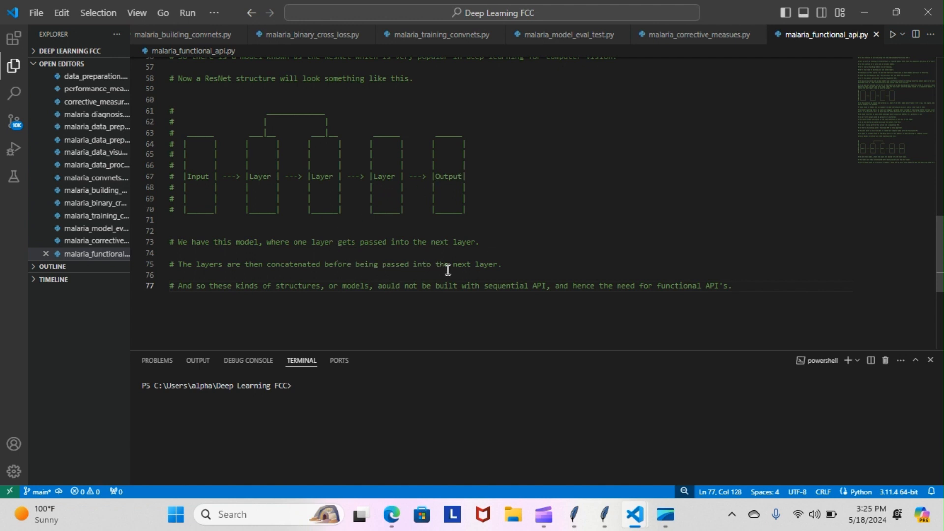
mouse_move(430, 280)
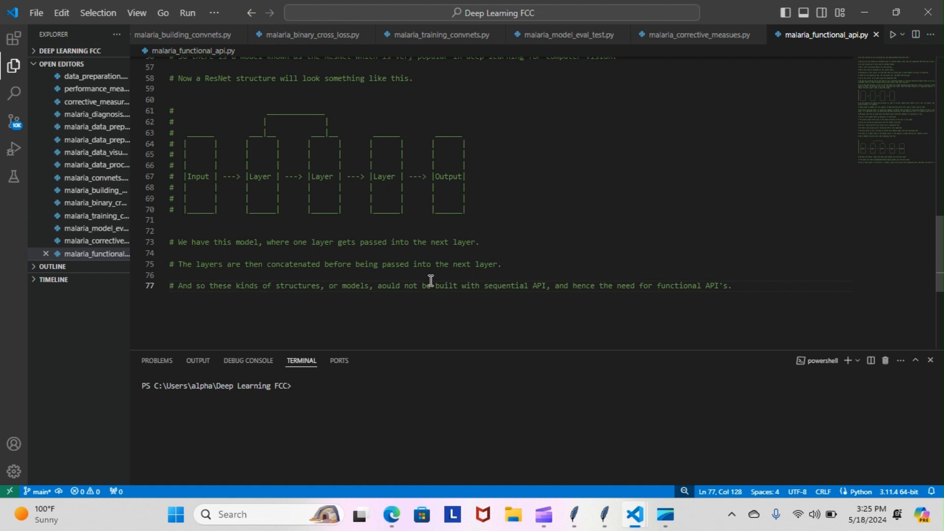
mouse_move(399, 295)
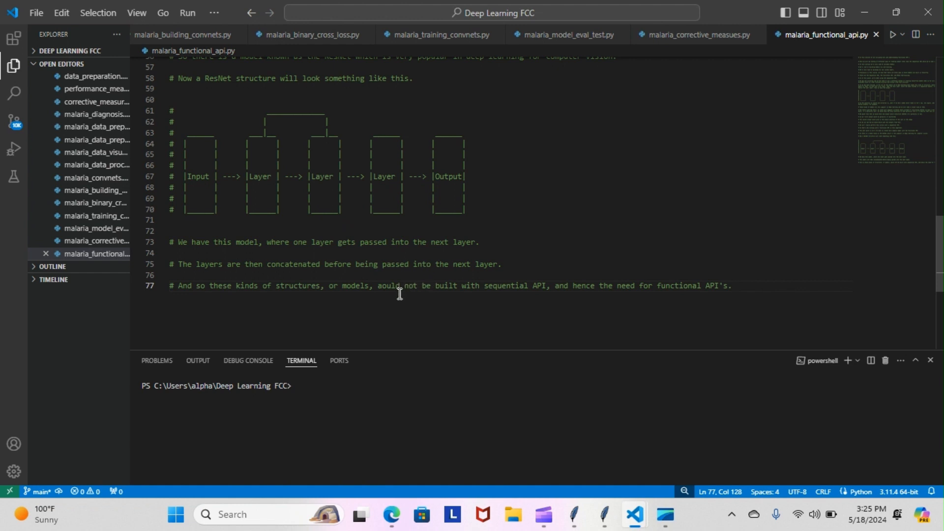
mouse_move(438, 295)
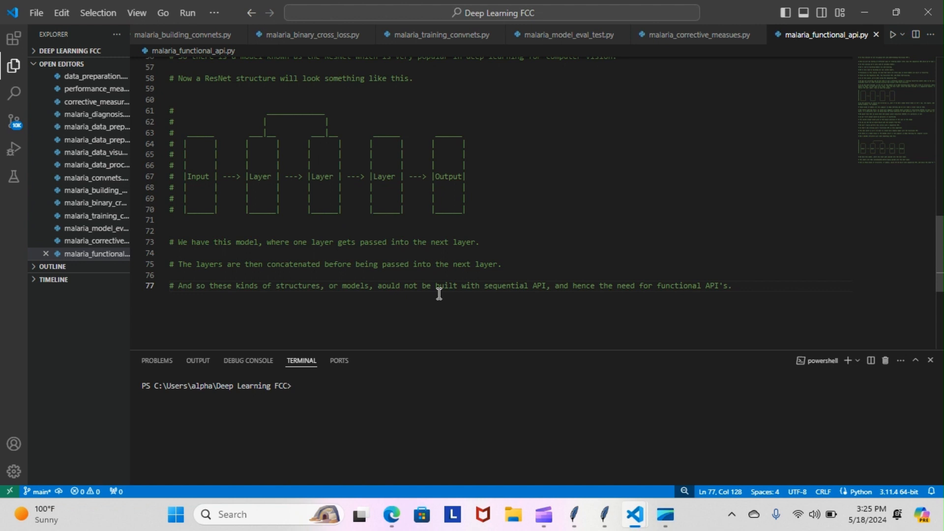
mouse_move(381, 287)
type("sh")
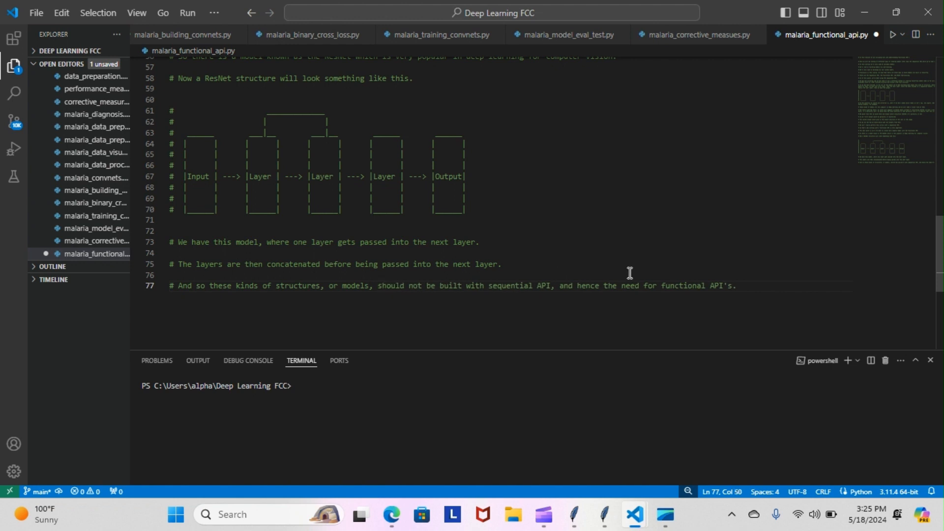
- Minimize the functional API editor and switch to the Derivatives Of Neural Networks window
left_click(749, 285)
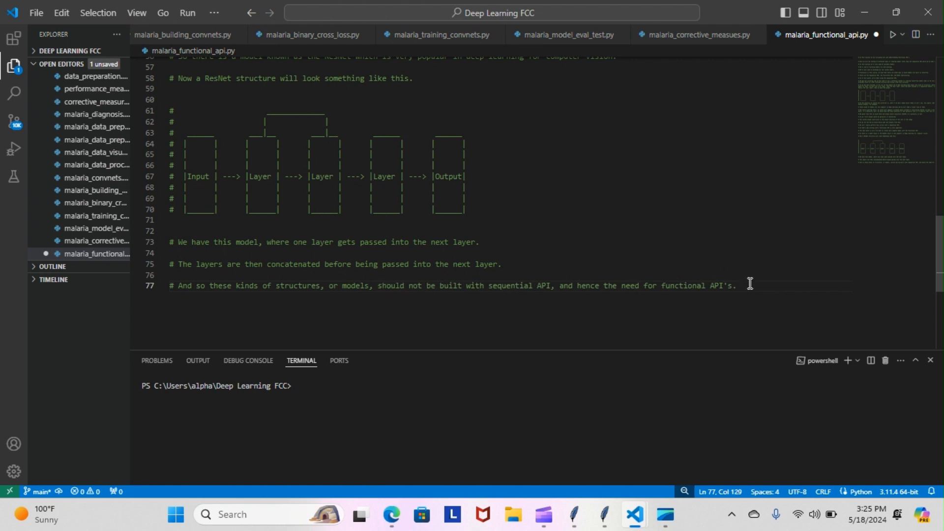
mouse_move(235, 179)
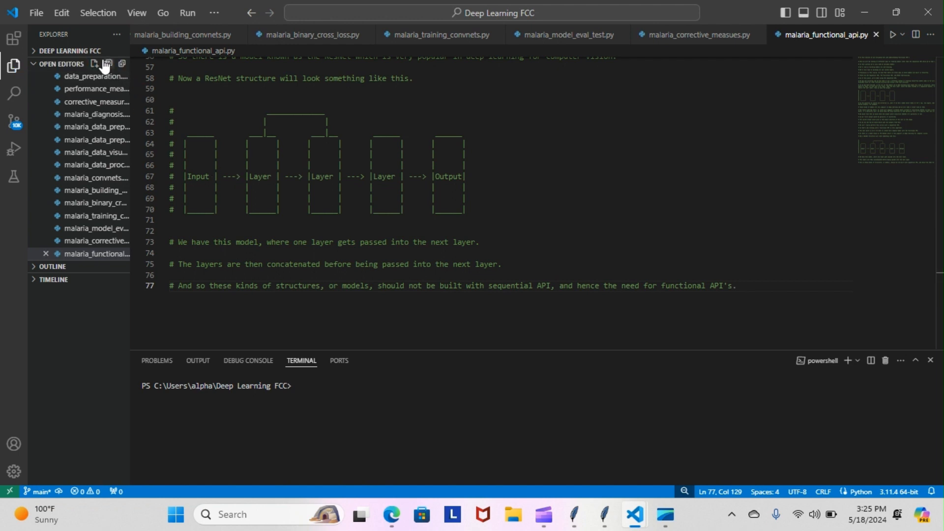
mouse_move(829, 25)
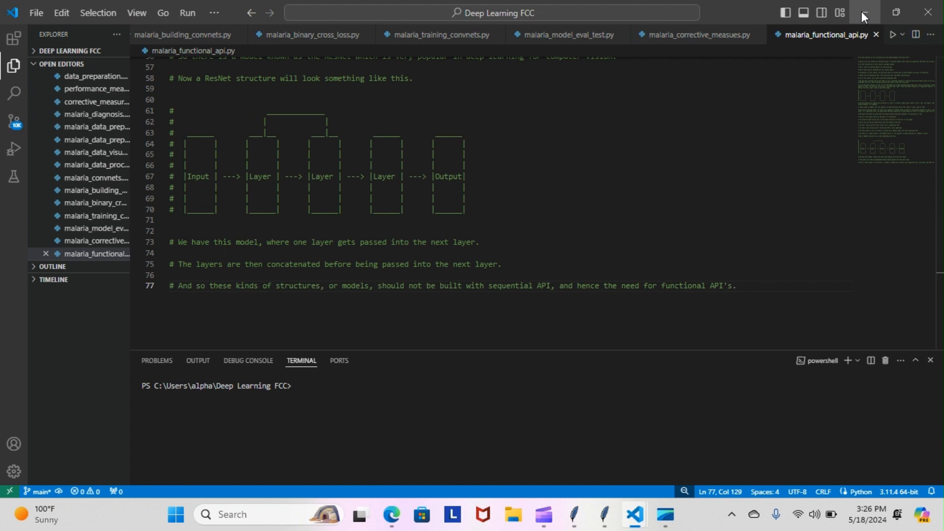
left_click(862, 12)
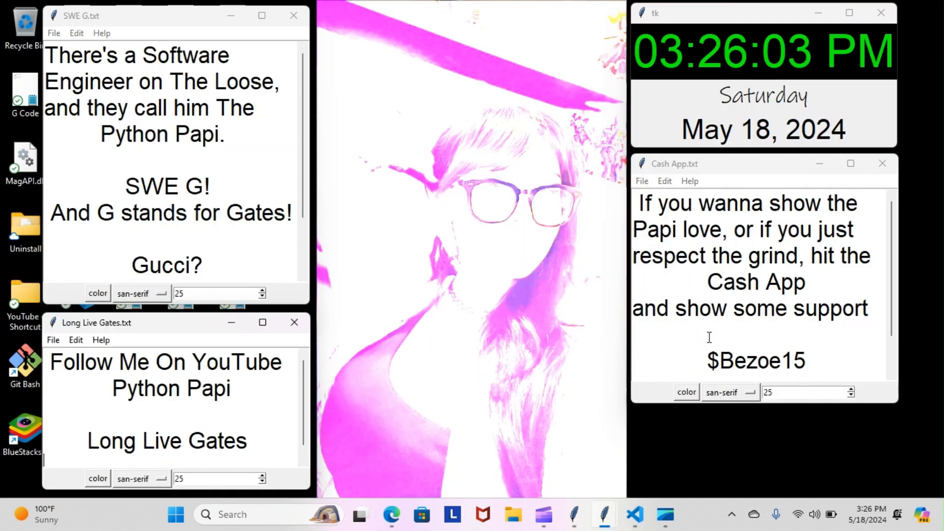
mouse_move(633, 515)
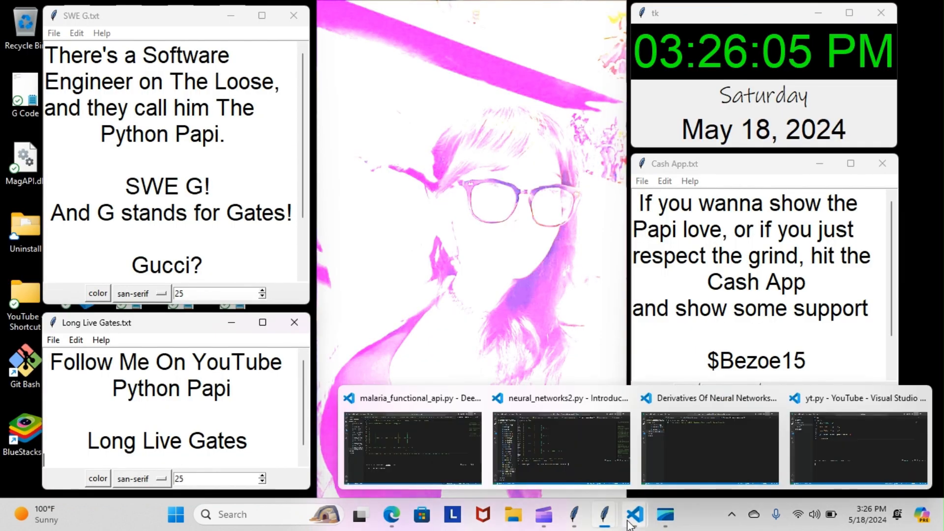
mouse_move(726, 443)
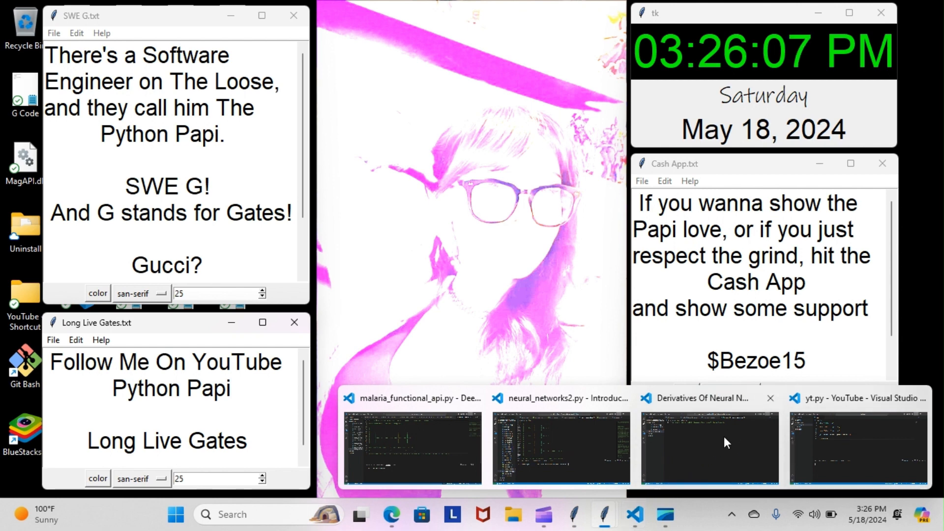
left_click(709, 448)
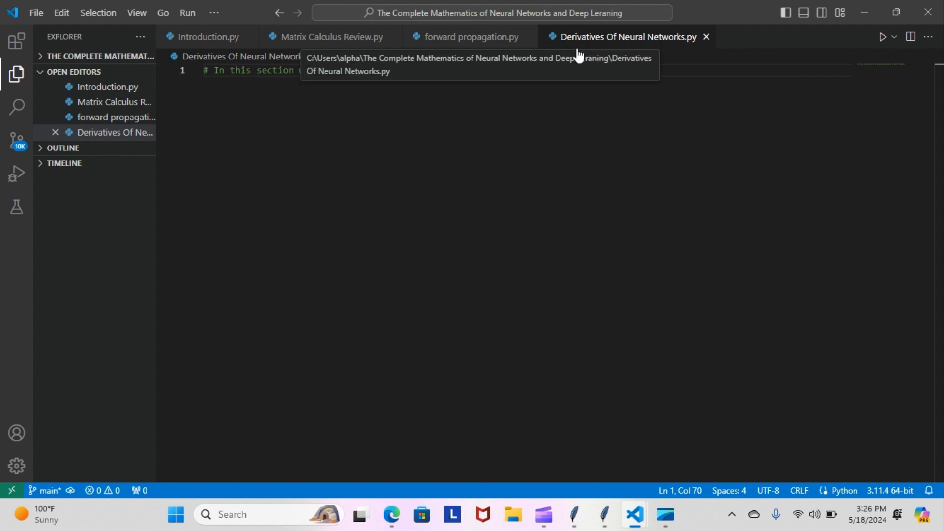
mouse_move(465, 37)
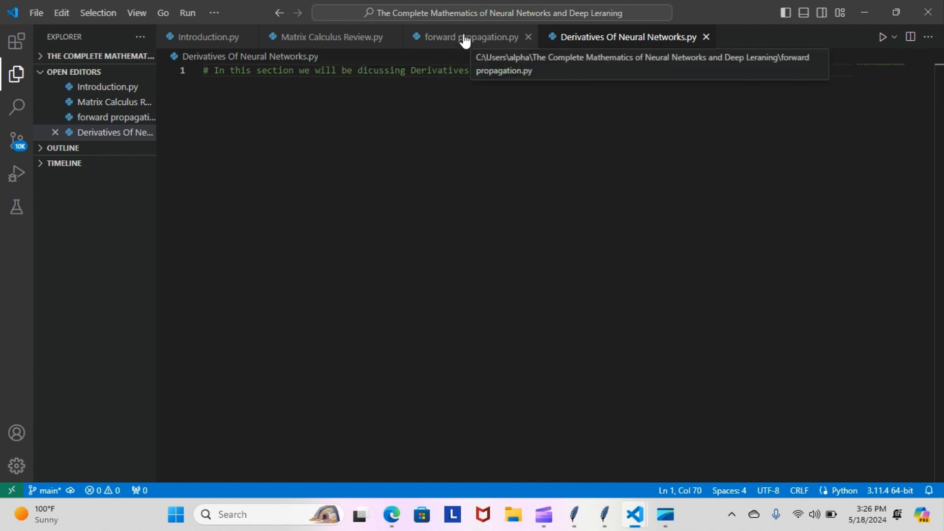
- Read 'forward propagation.py' down to line 535 on the feed forward method
left_click(472, 37)
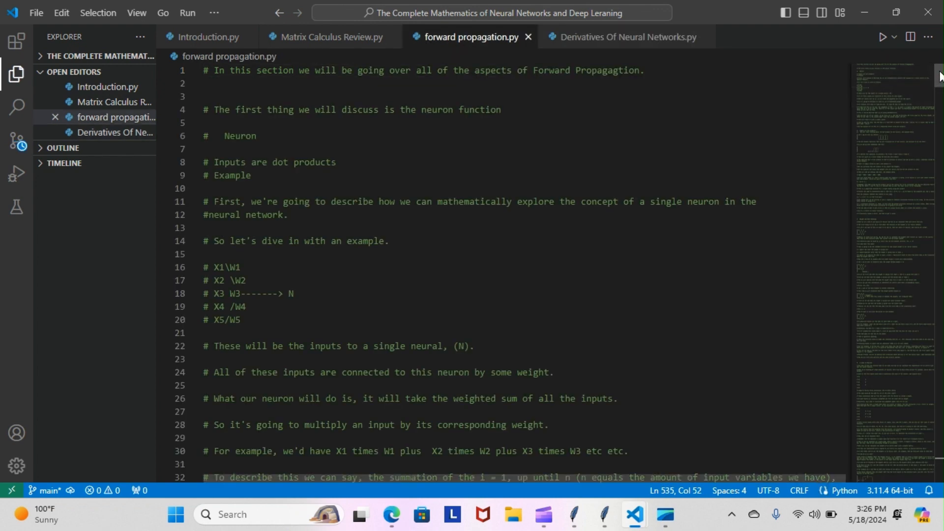
scroll("down", 3)
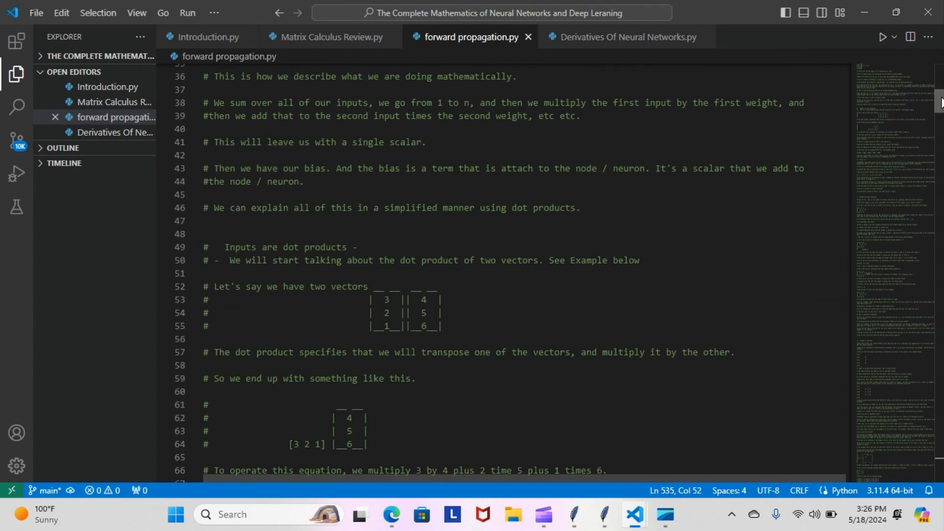
scroll("down", 3)
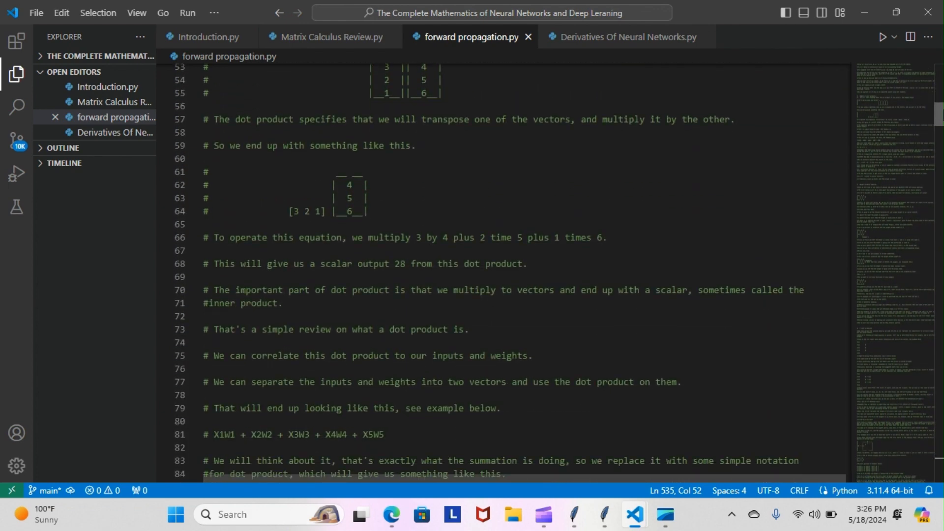
scroll("down", 3)
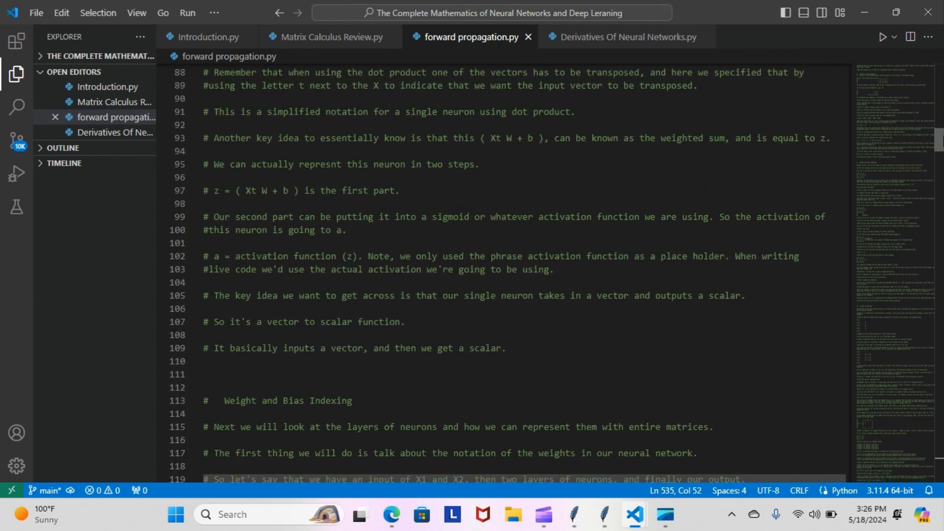
scroll("down", 3)
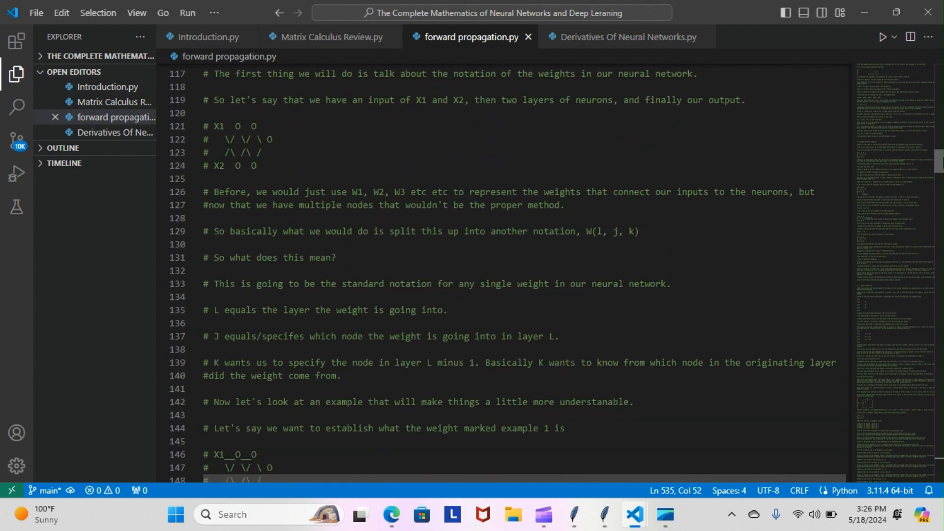
scroll("down", 3)
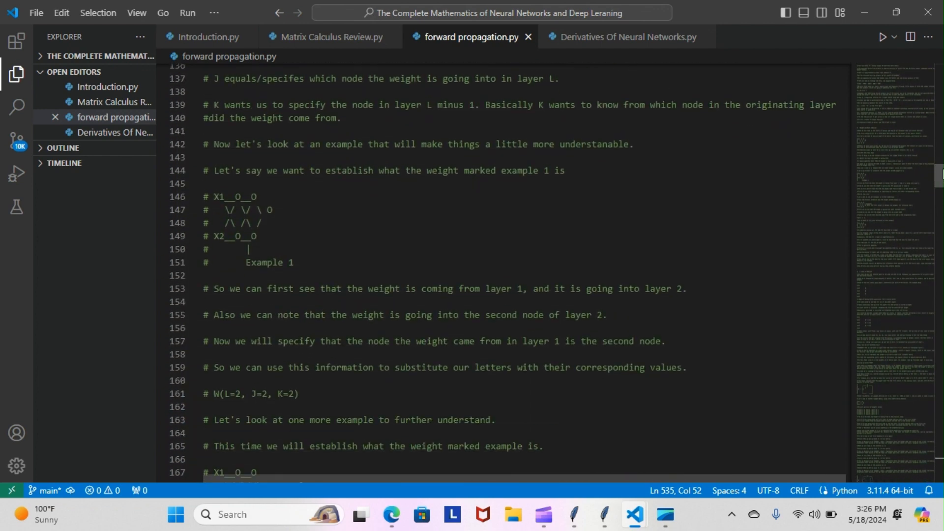
scroll("down", 3)
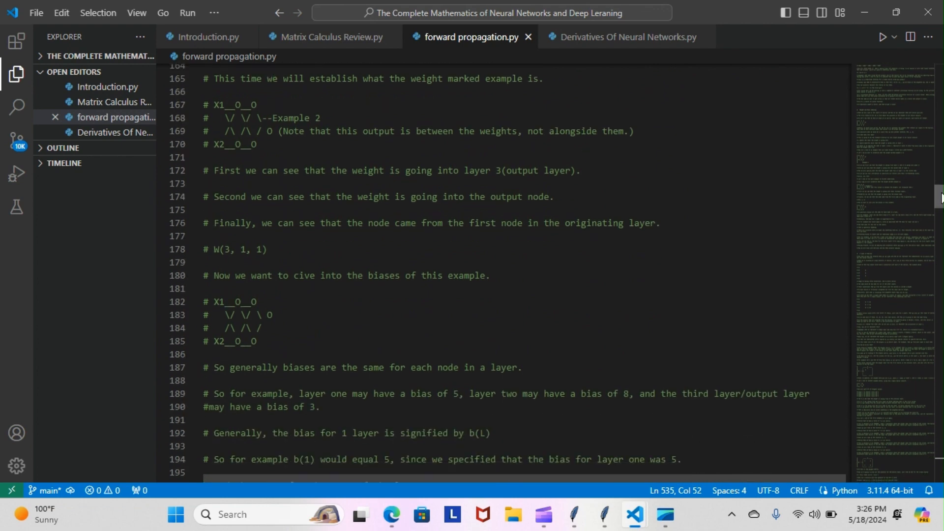
scroll("down", 3)
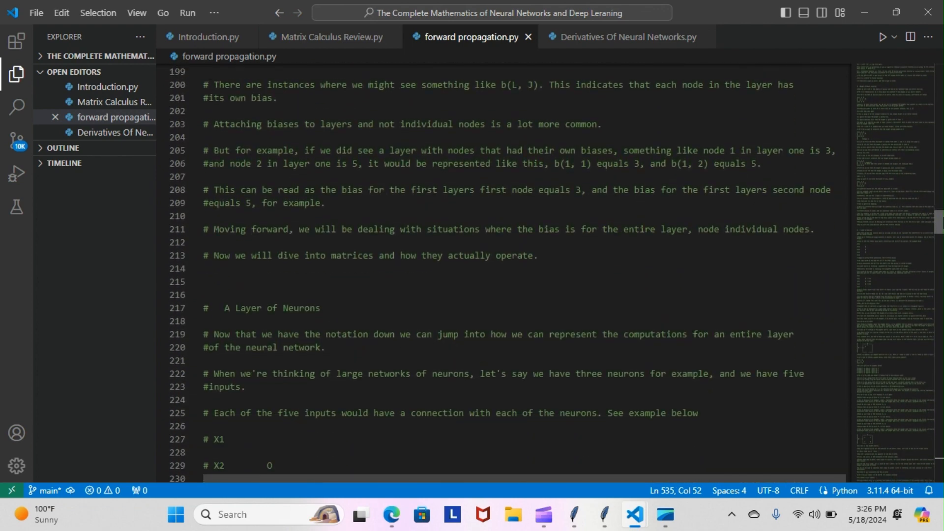
scroll("down", 3)
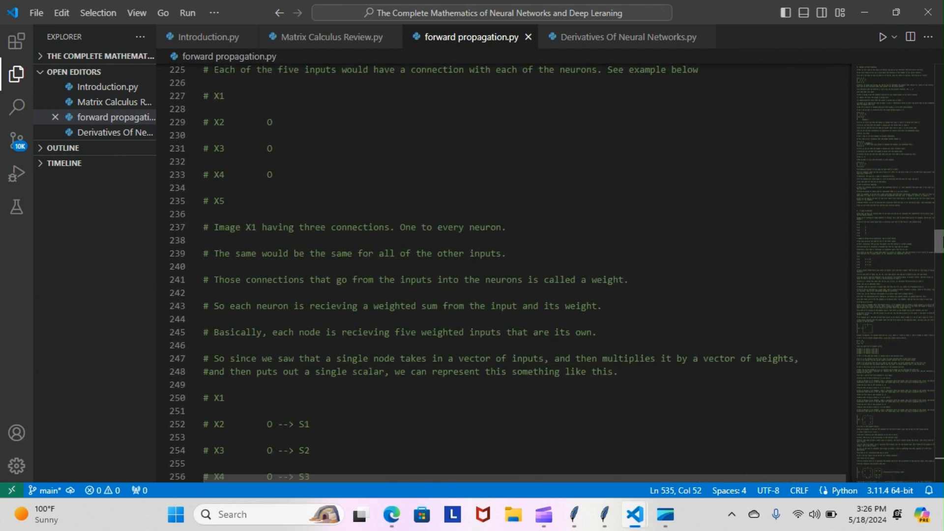
scroll("down", 3)
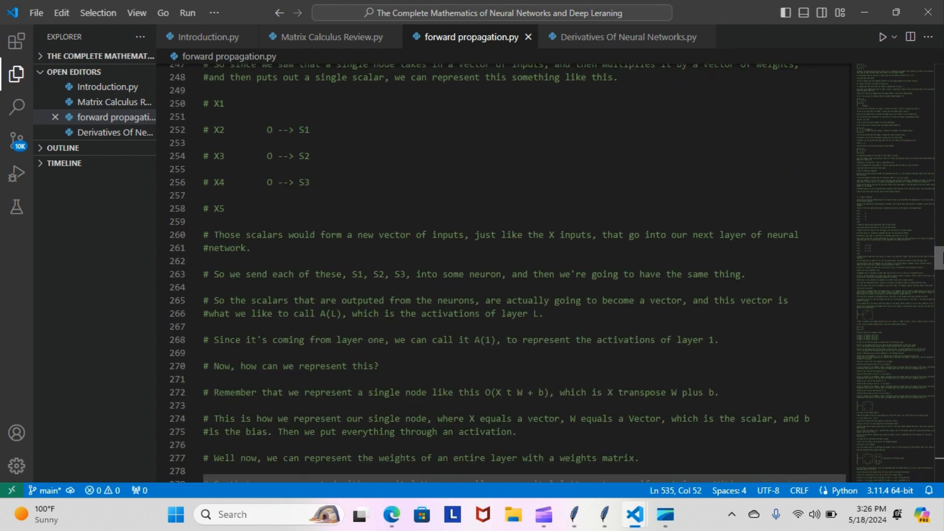
scroll("down", 3)
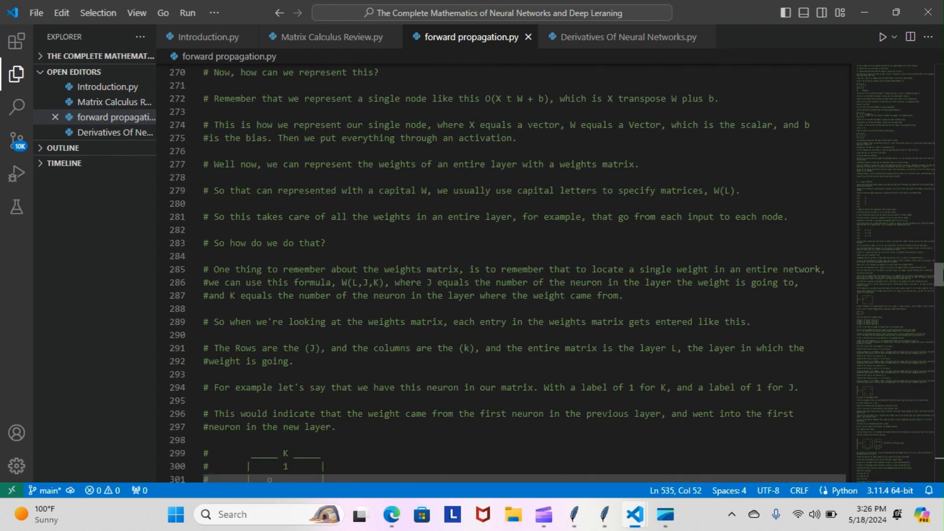
scroll("down", 3)
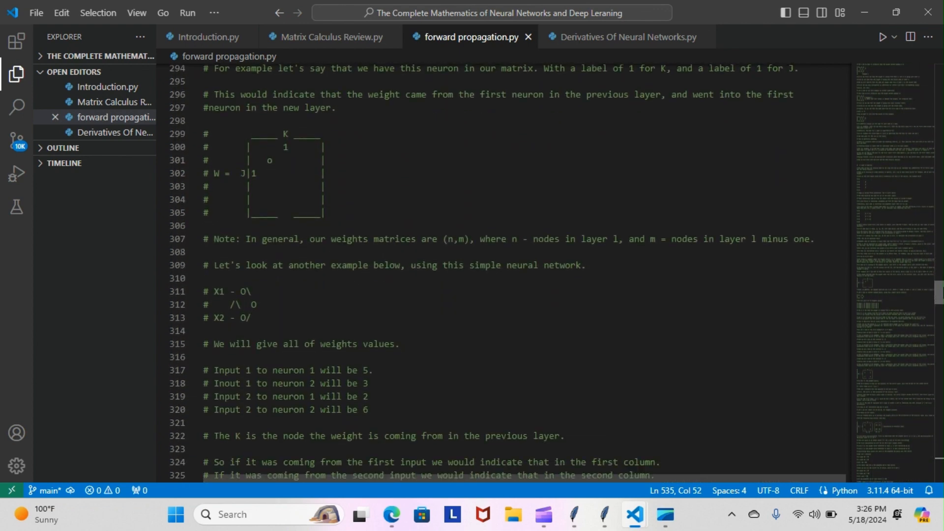
scroll("down", 3)
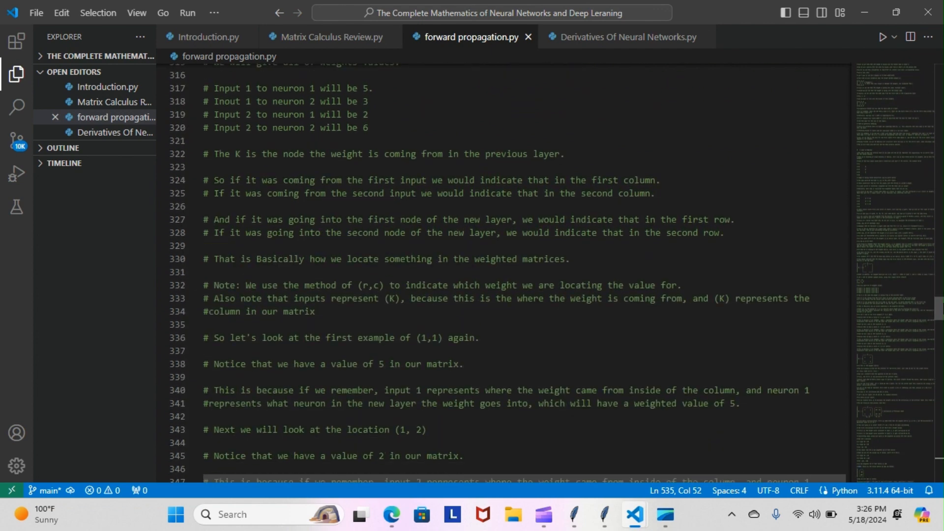
scroll("down", 3)
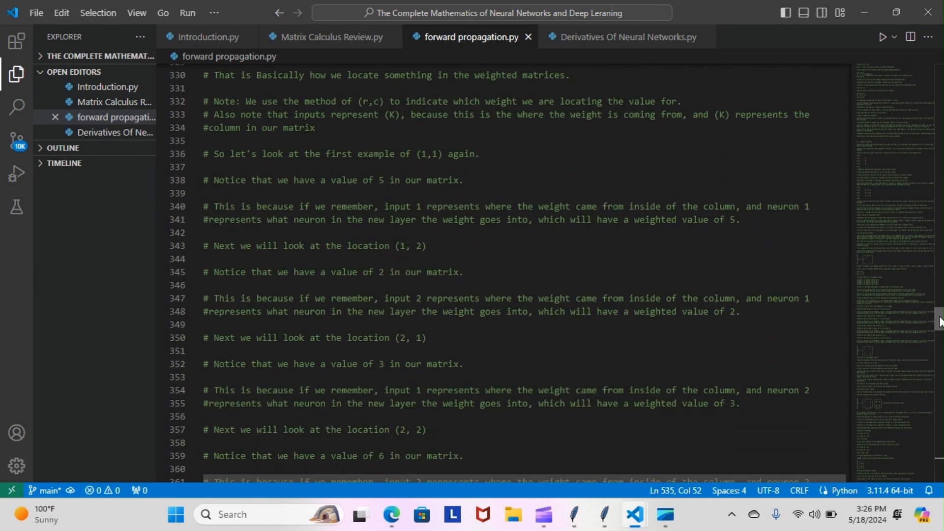
scroll("down", 3)
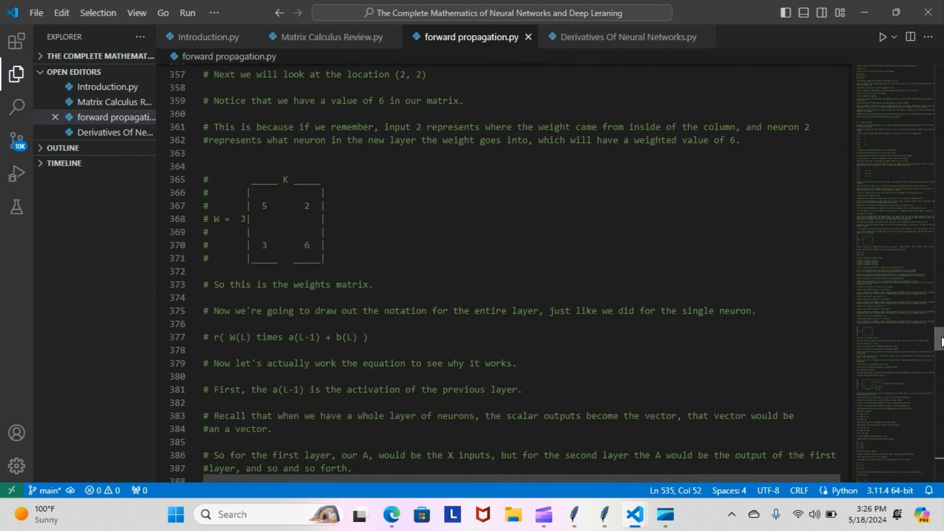
scroll("down", 3)
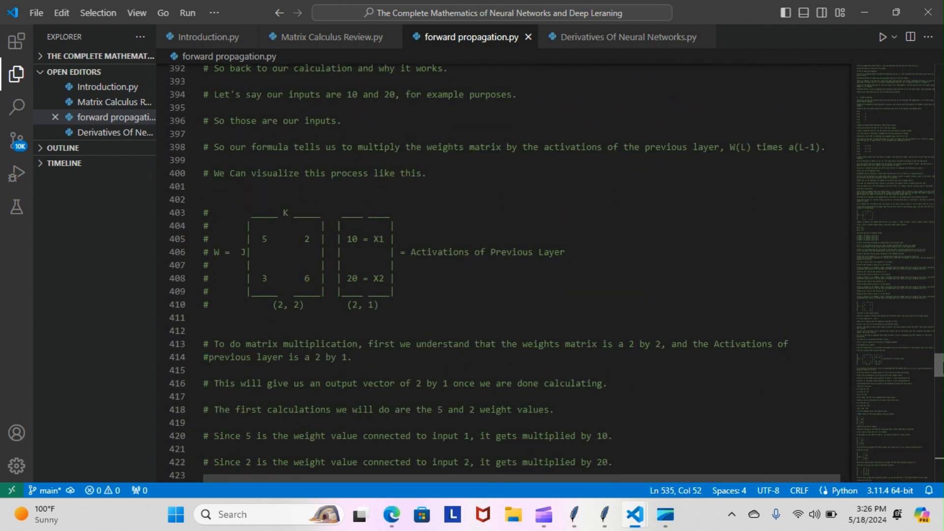
scroll("down", 3)
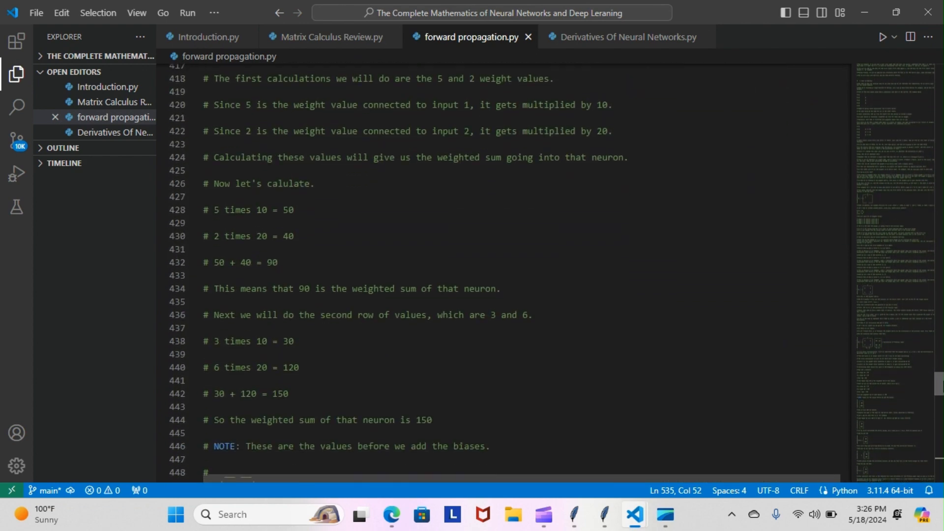
scroll("down", 3)
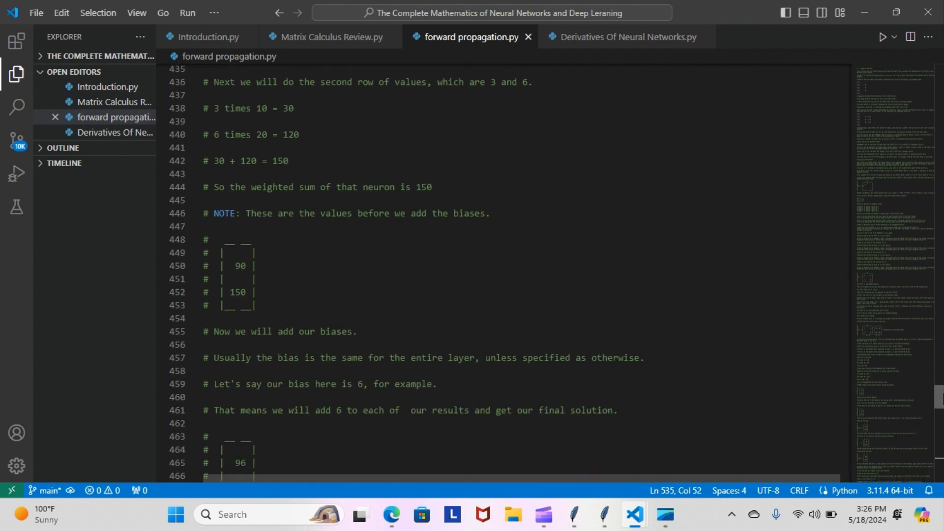
scroll("down", 3)
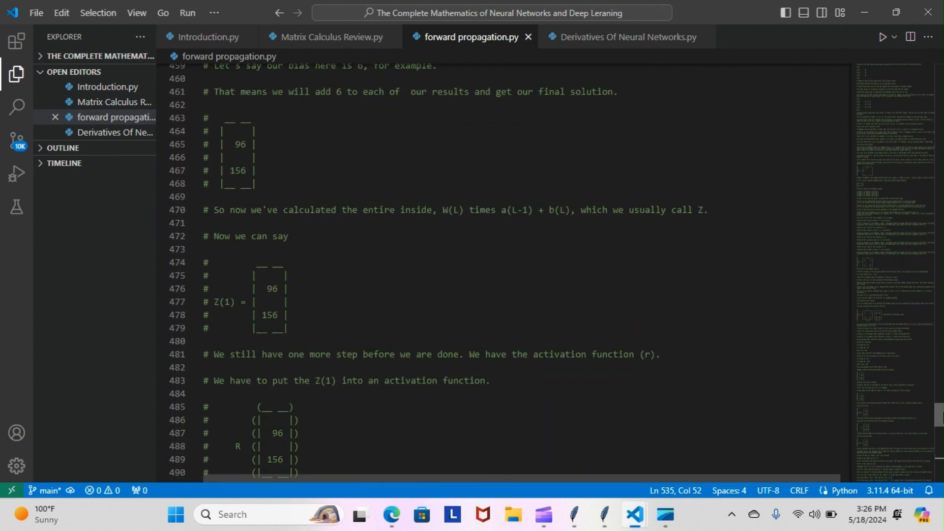
scroll("down", 3)
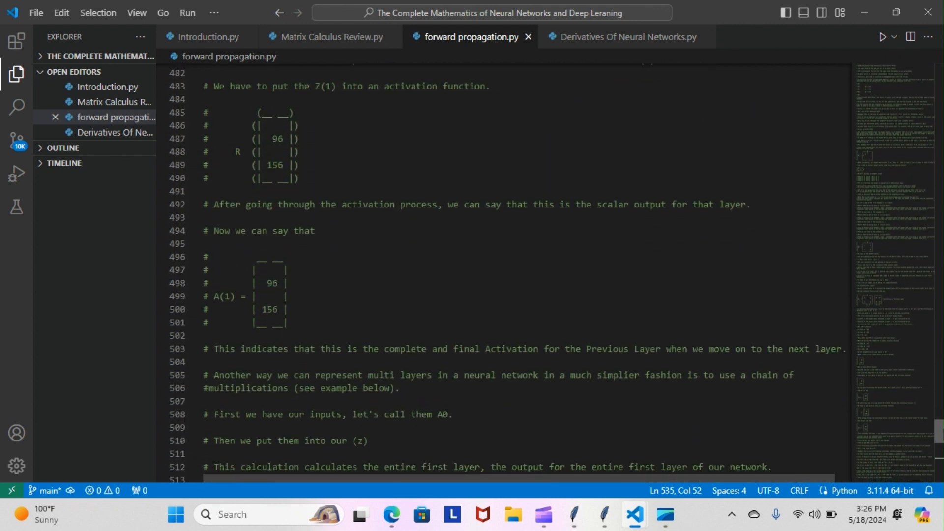
scroll("down", 3)
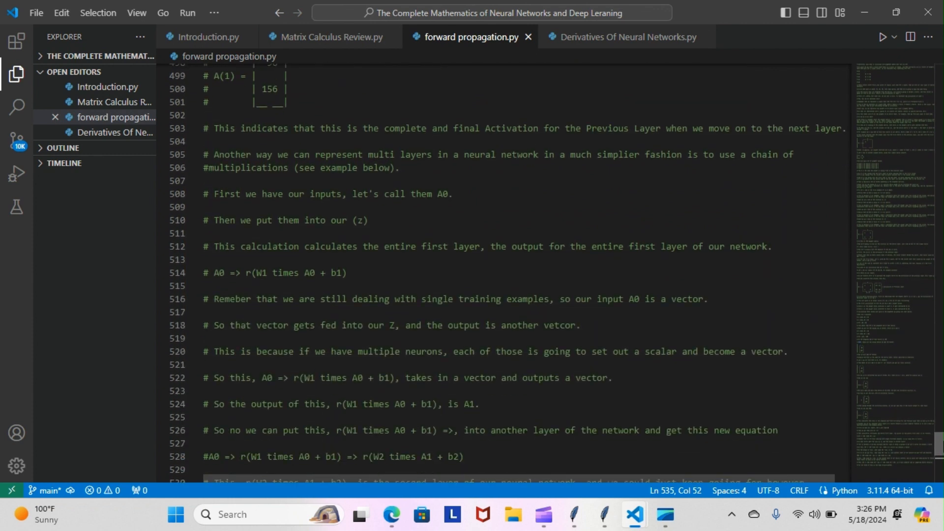
scroll("down", 3)
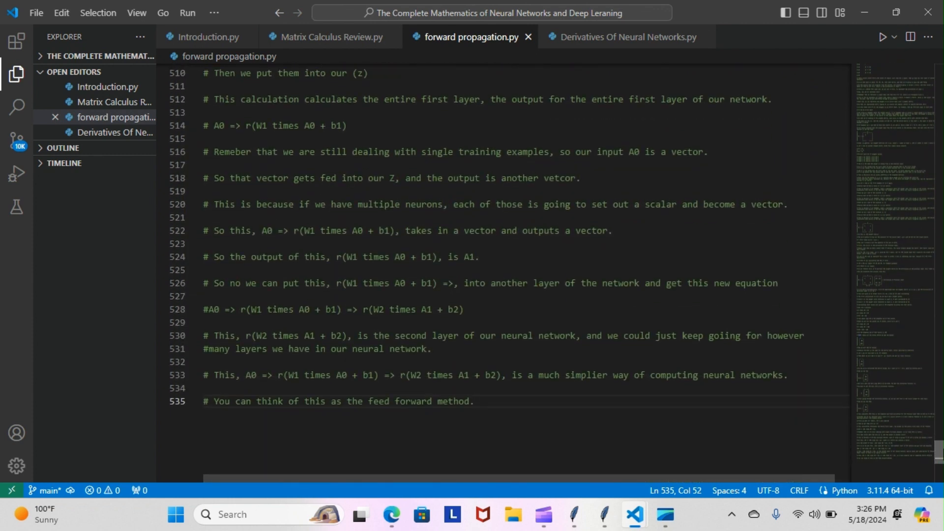
mouse_move(823, 296)
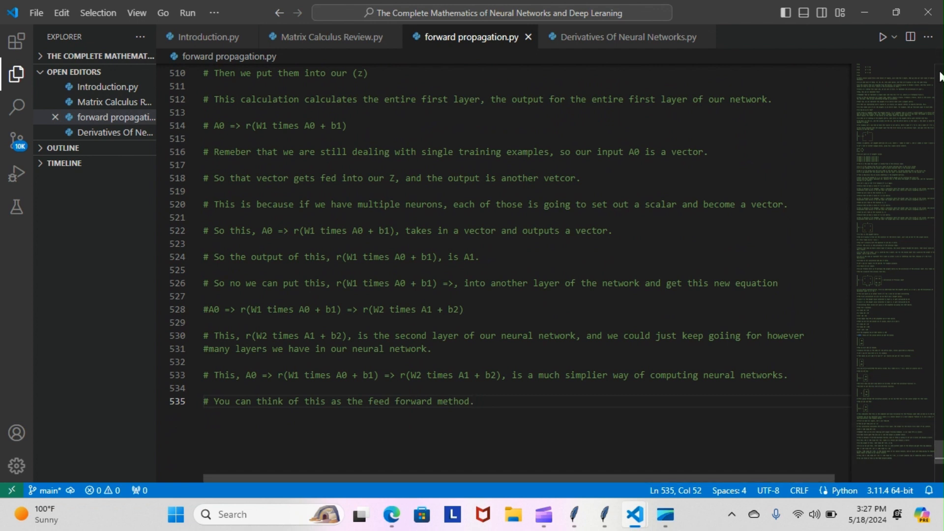
- Switch back to the 'Derivatives Of Neural Networks.py' tab and its introductory comment
left_click(626, 37)
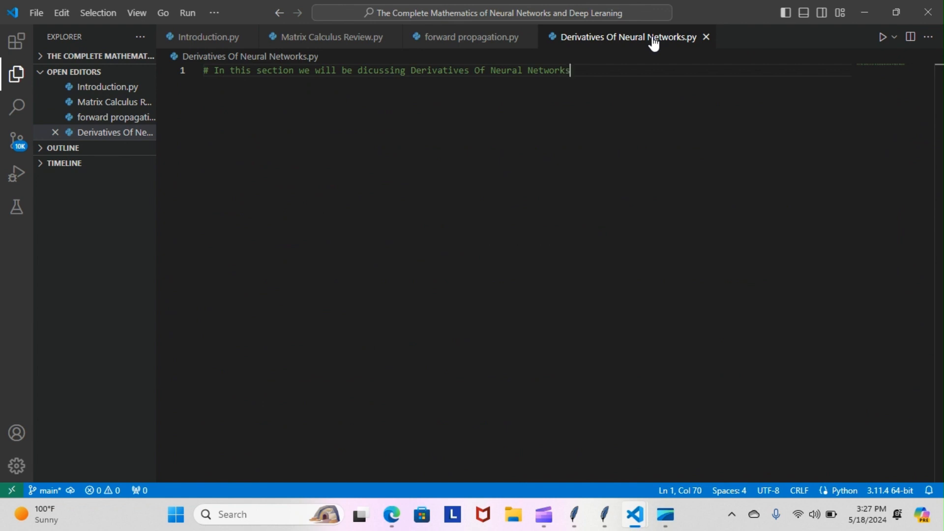
mouse_move(866, 12)
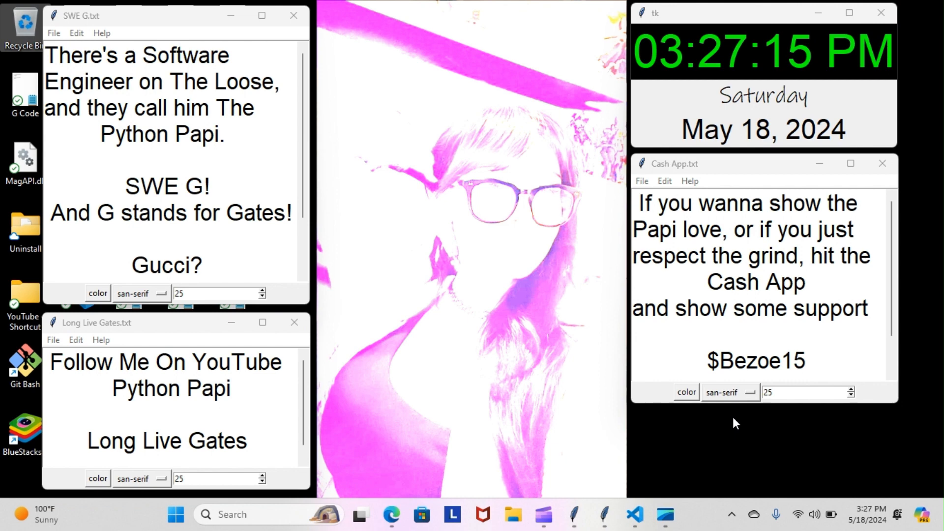
- Show the Clipchamp screen-sharing notice from the taskbar with the desktop in front
left_click(665, 515)
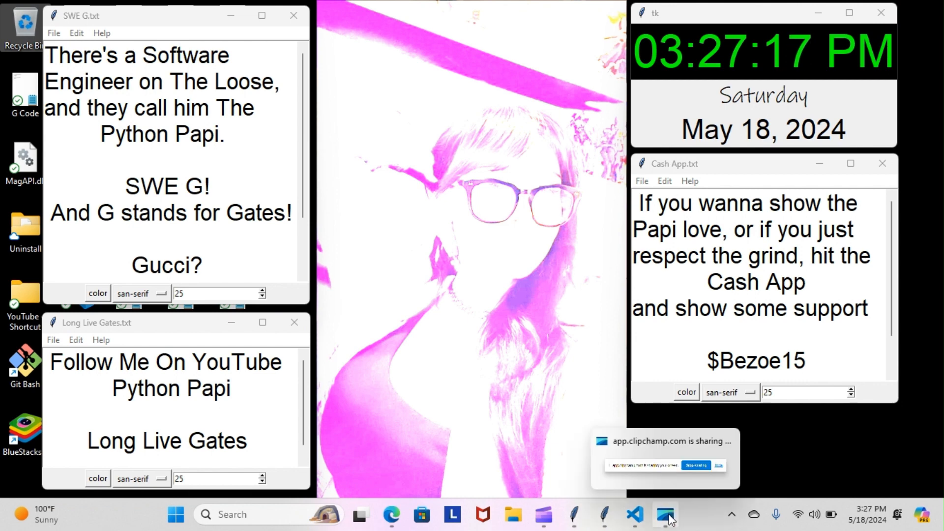